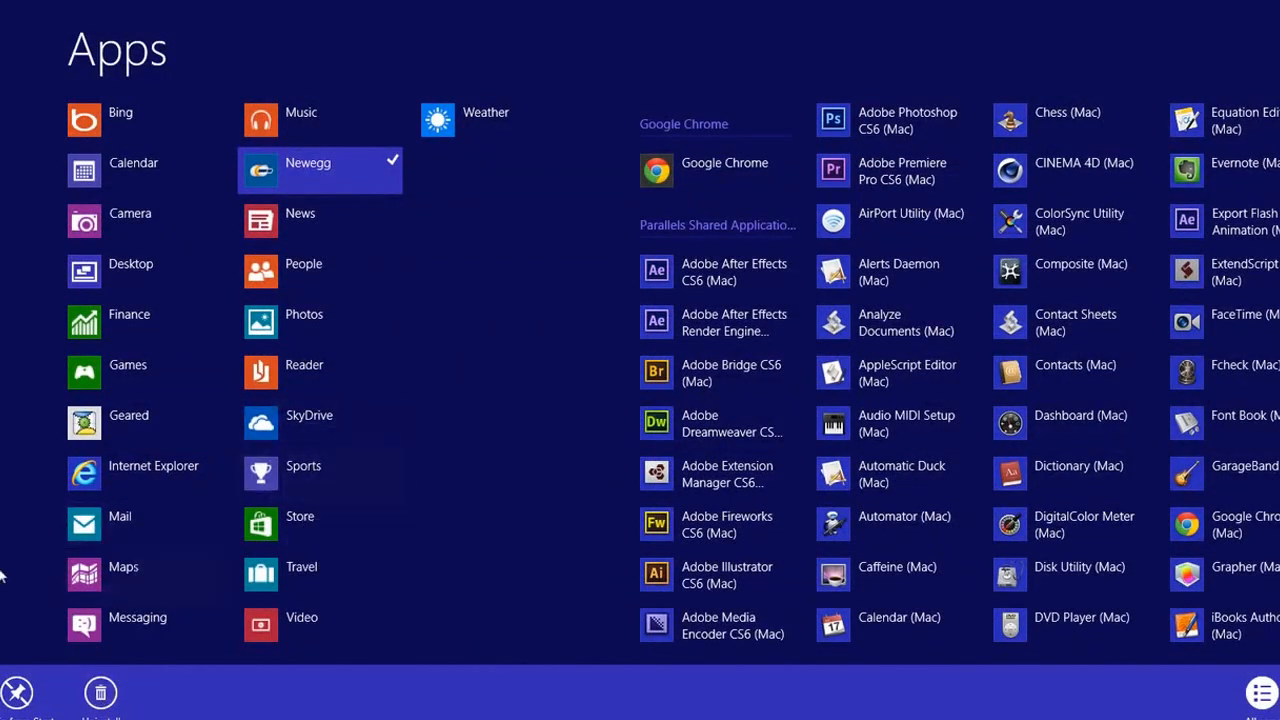
Leave the Apps view and return to the Start screen tiles
{"action": "left_click", "coordinate": [124, 568]}
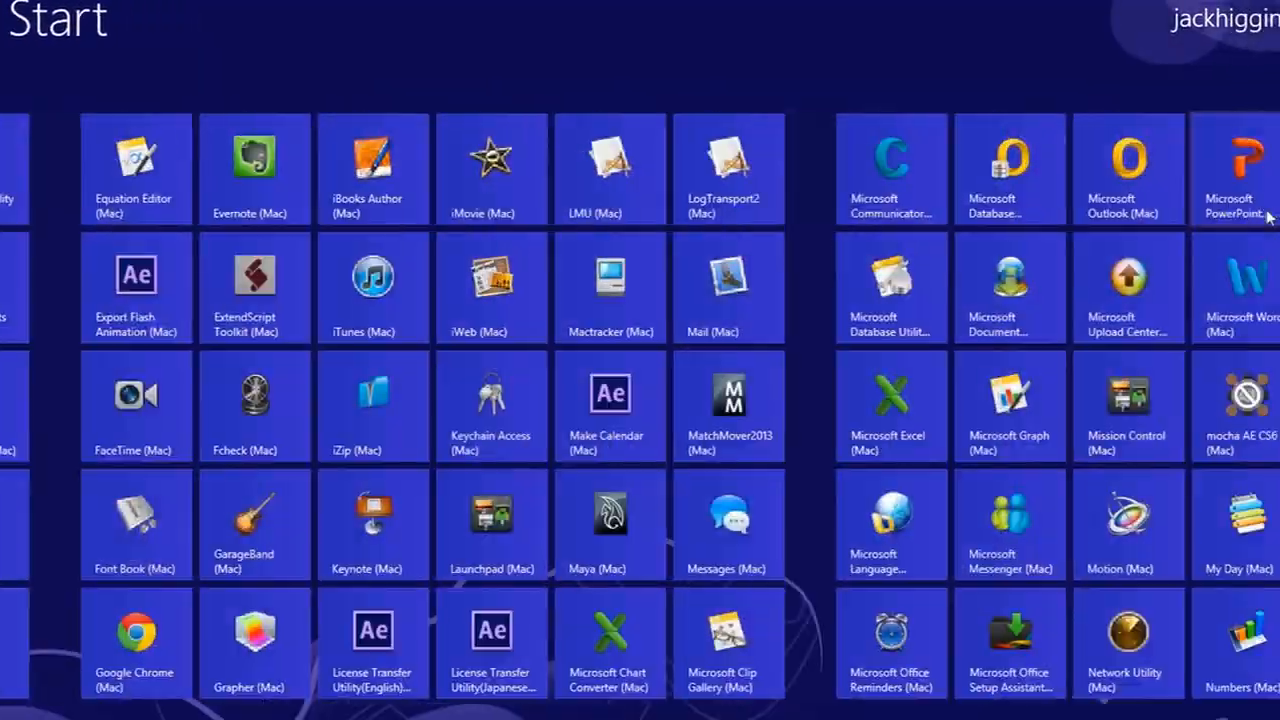
Scroll the Start screen back to its first tiles and start searching for 'control'
{"action": "scroll", "scroll_direction": "right", "scroll_amount": 3}
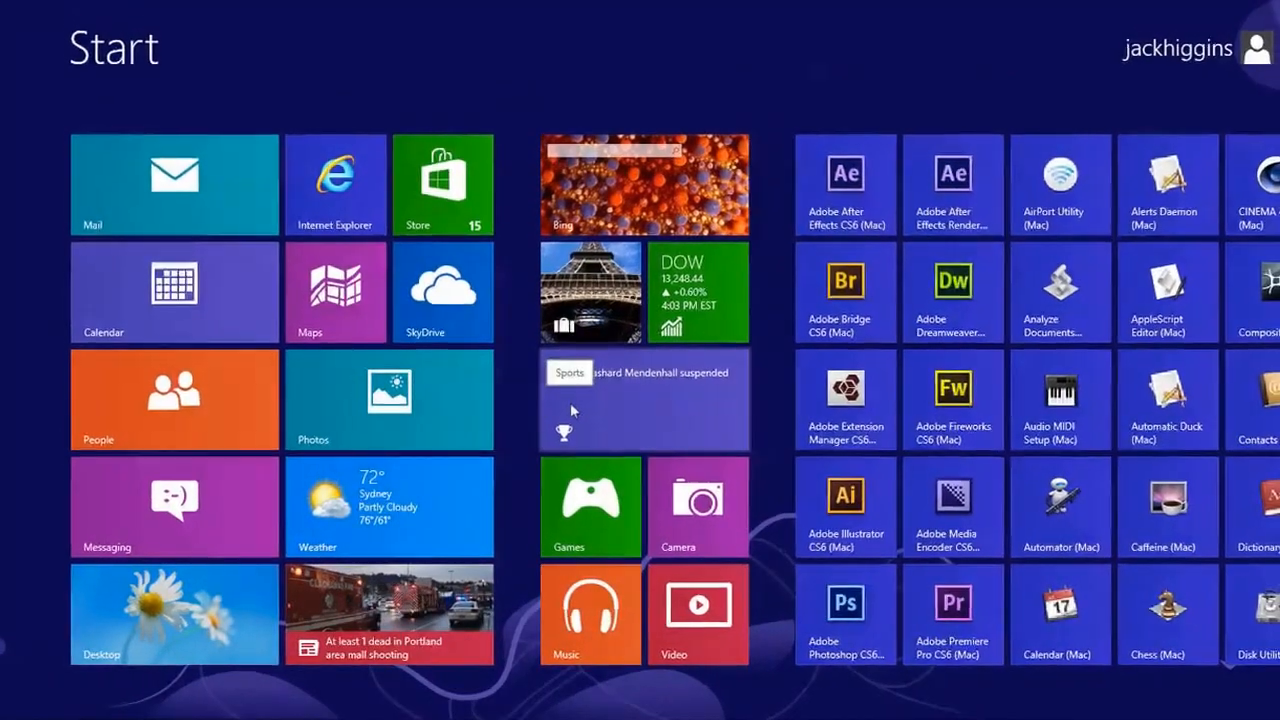
{"action": "type", "text": "control"}
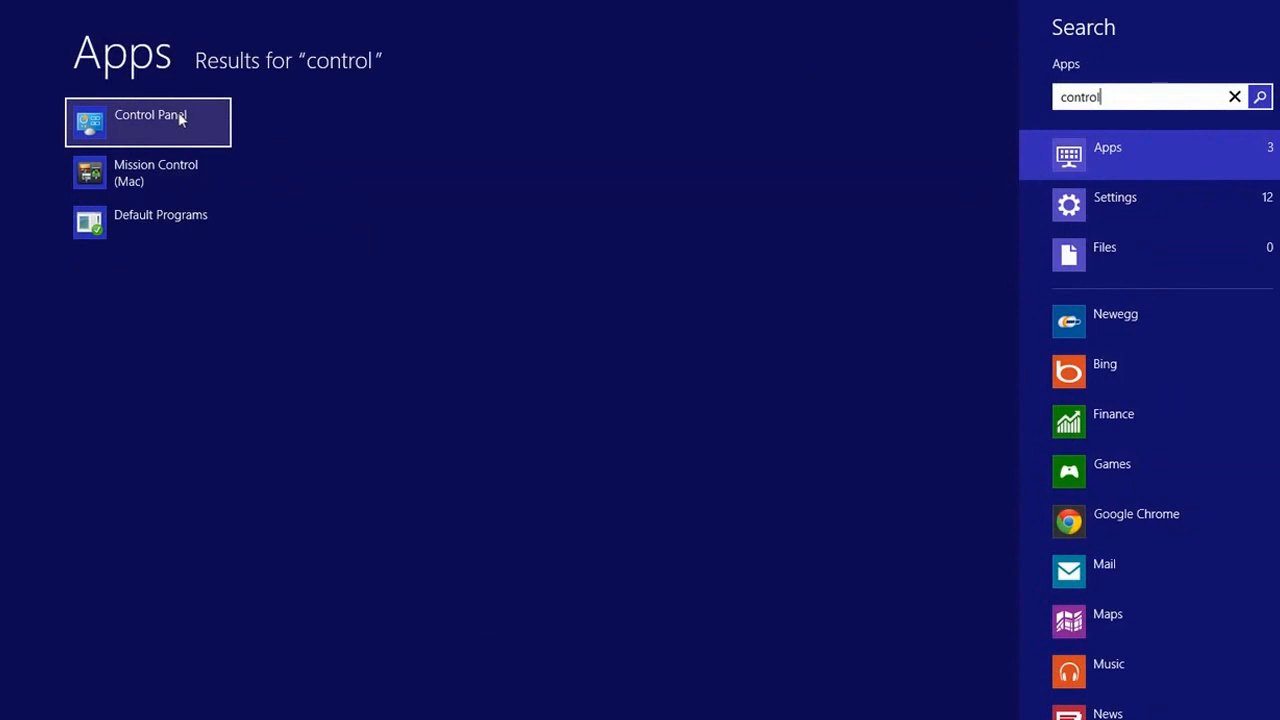
{"action": "mouse_move", "coordinate": [1190, 210]}
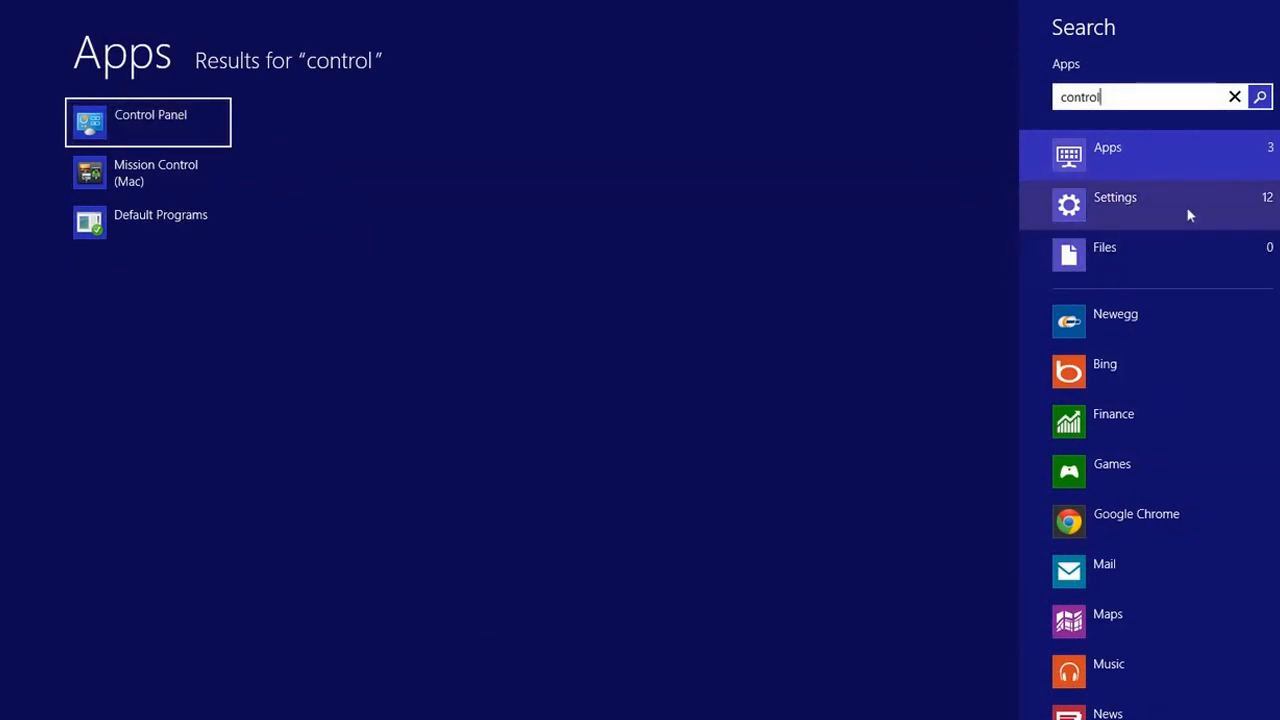
Check the Settings and Files results for 'control', return to Apps, and launch Control Panel
{"action": "left_click", "coordinate": [1116, 198]}
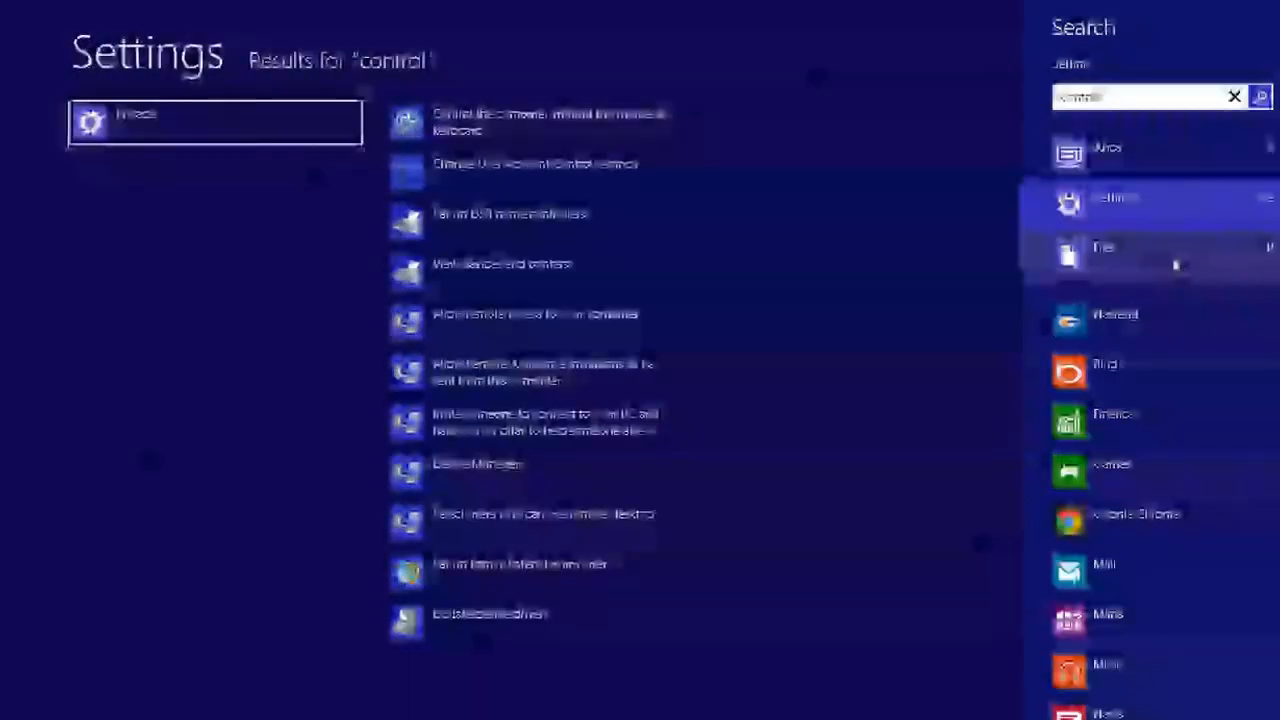
{"action": "left_click", "coordinate": [1104, 248]}
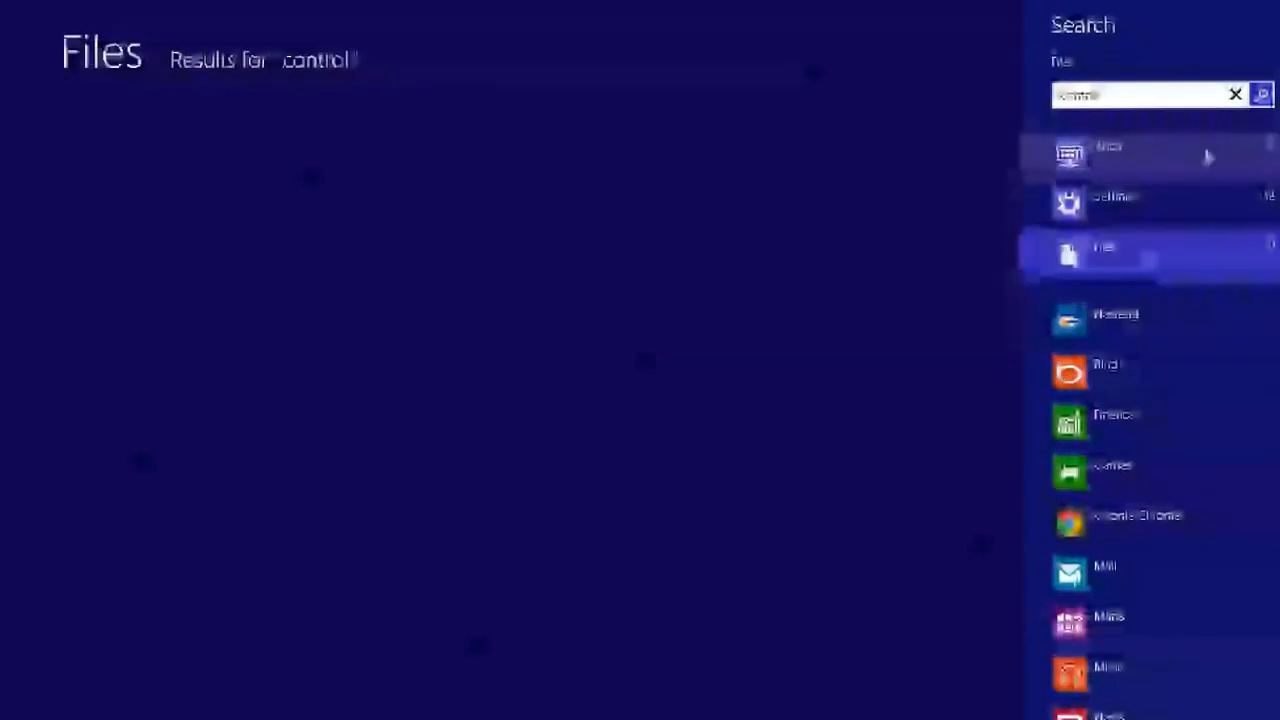
{"action": "left_click", "coordinate": [1108, 148]}
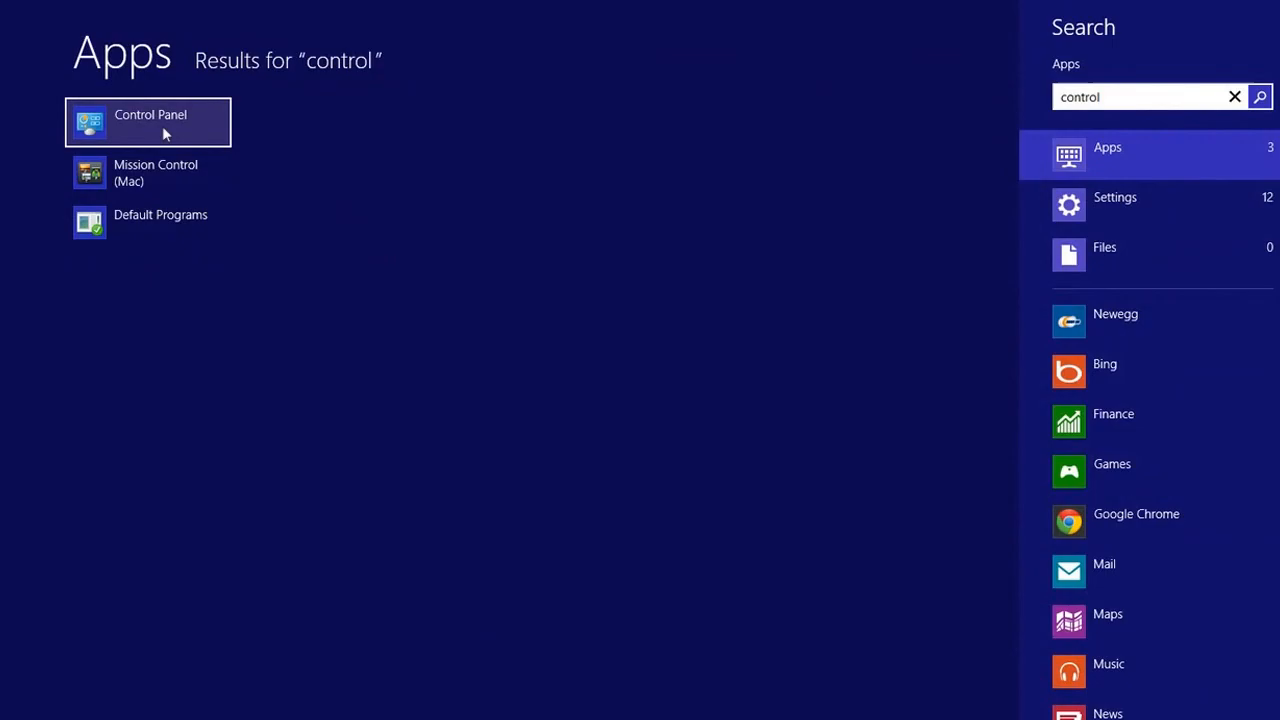
{"action": "left_click", "coordinate": [148, 122]}
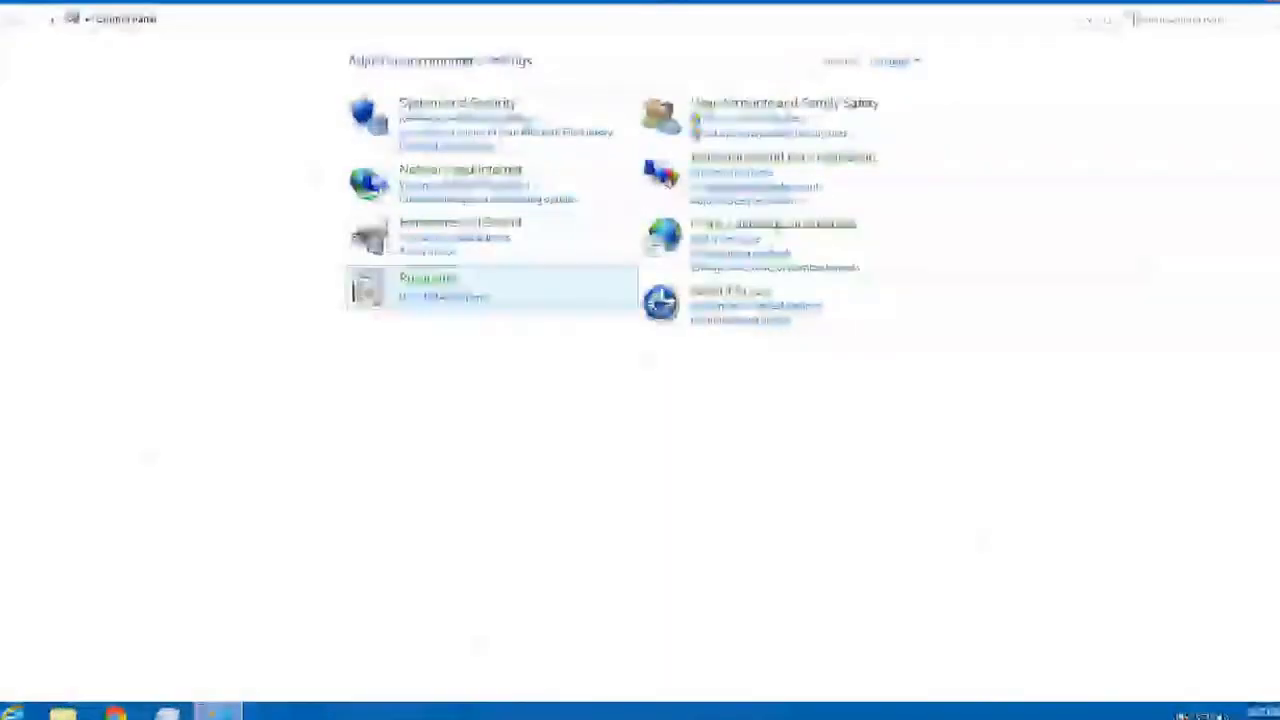
View Programs and Features listing Google Chrome and Parallels Tools, then return to Start
{"action": "left_click", "coordinate": [428, 276]}
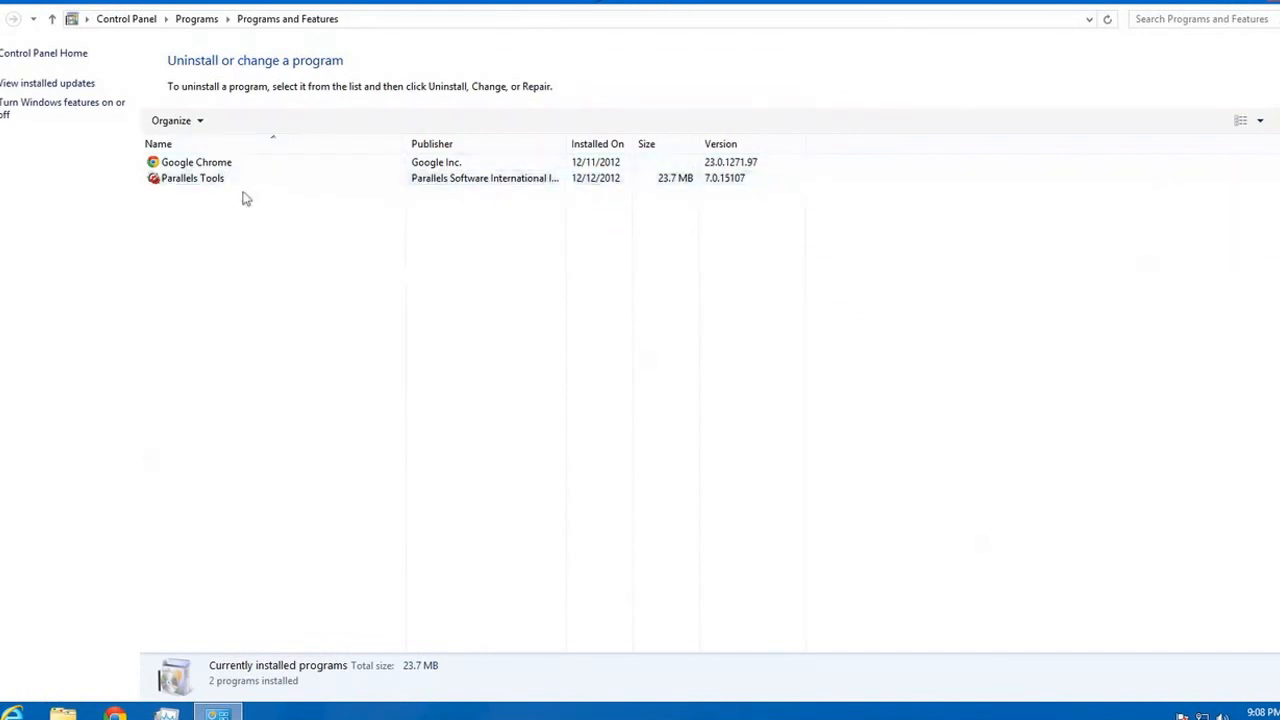
{"action": "left_click", "coordinate": [196, 162]}
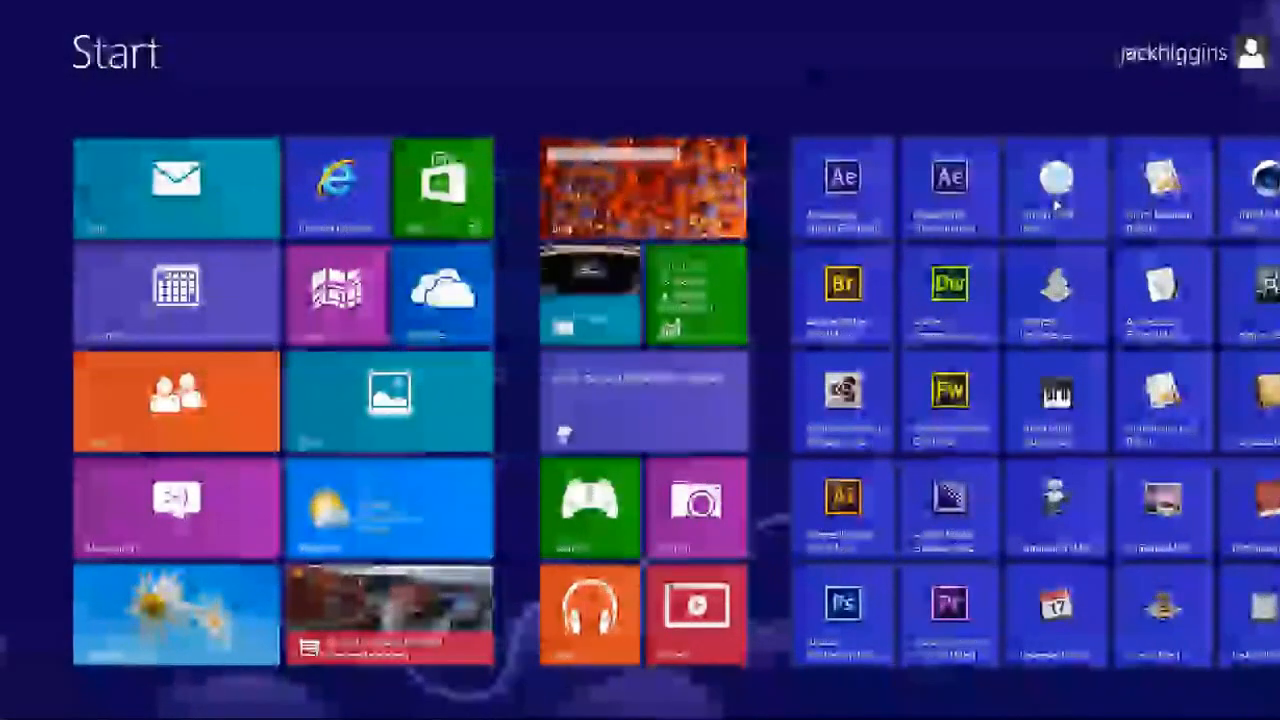
Start a Start-screen search by typing 'con' to open the Search pane
{"action": "type", "text": "con"}
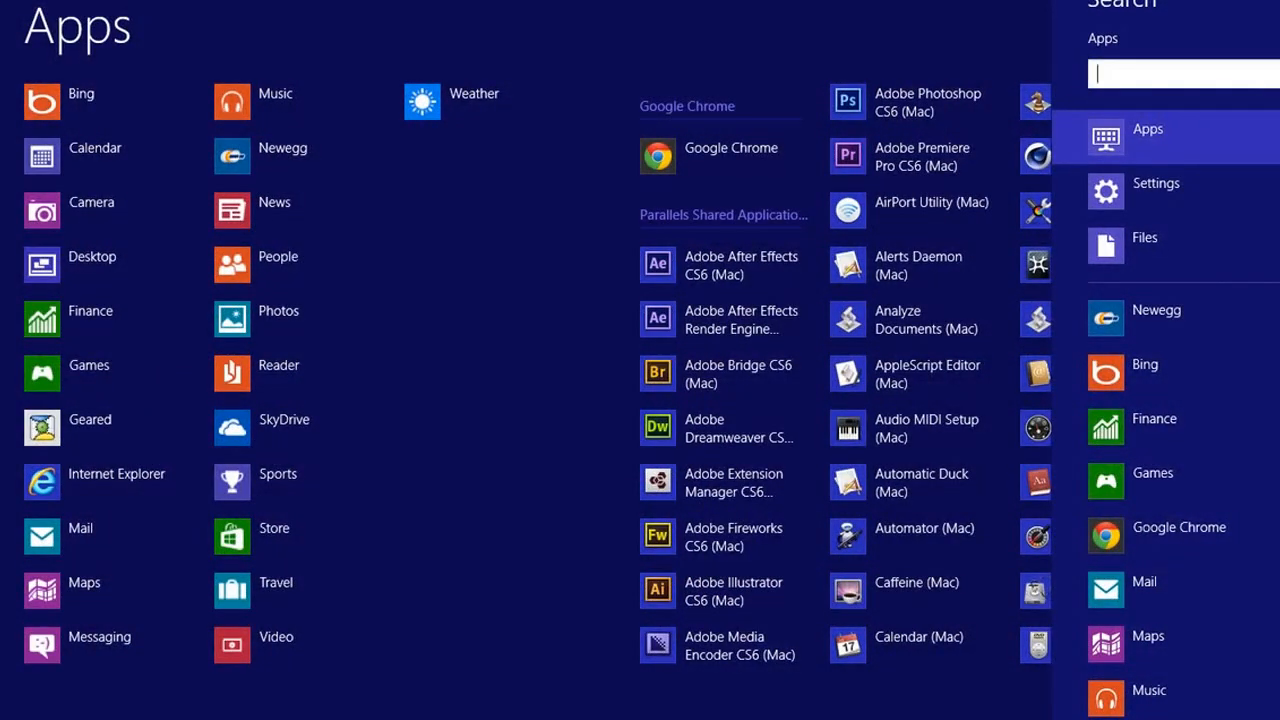
{"action": "mouse_move", "coordinate": [1156, 190]}
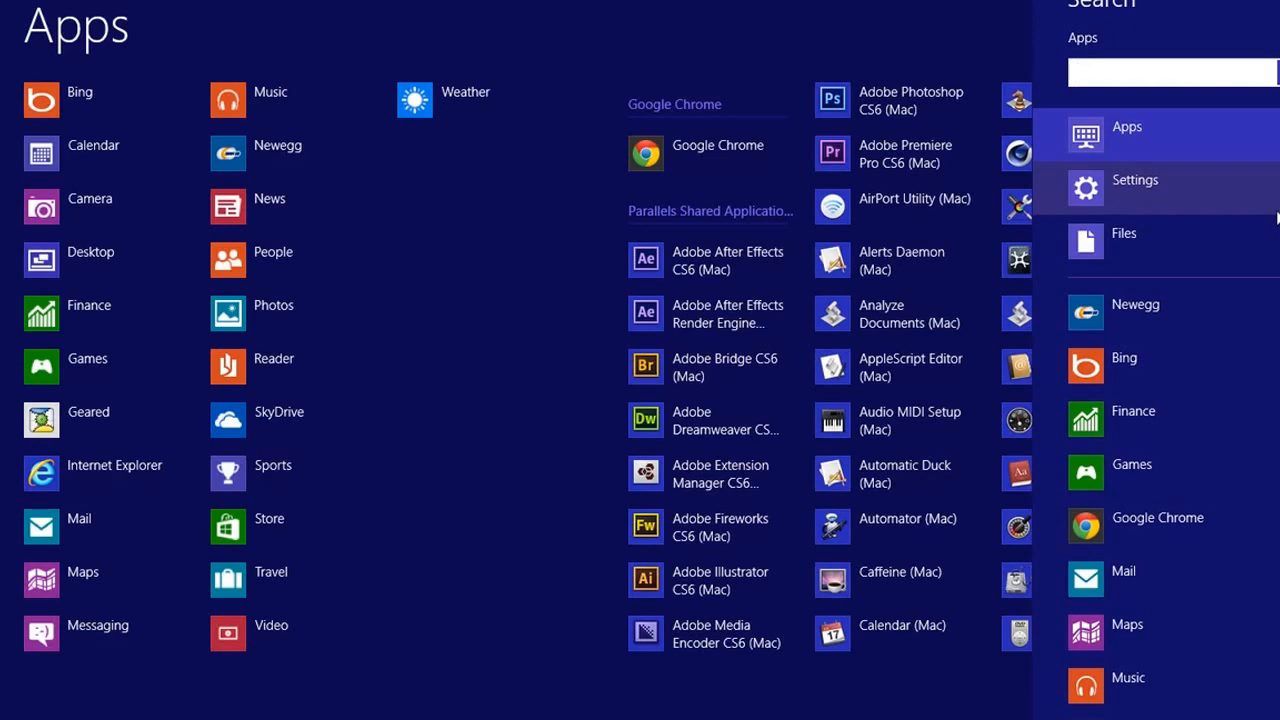
{"action": "mouse_move", "coordinate": [1136, 232]}
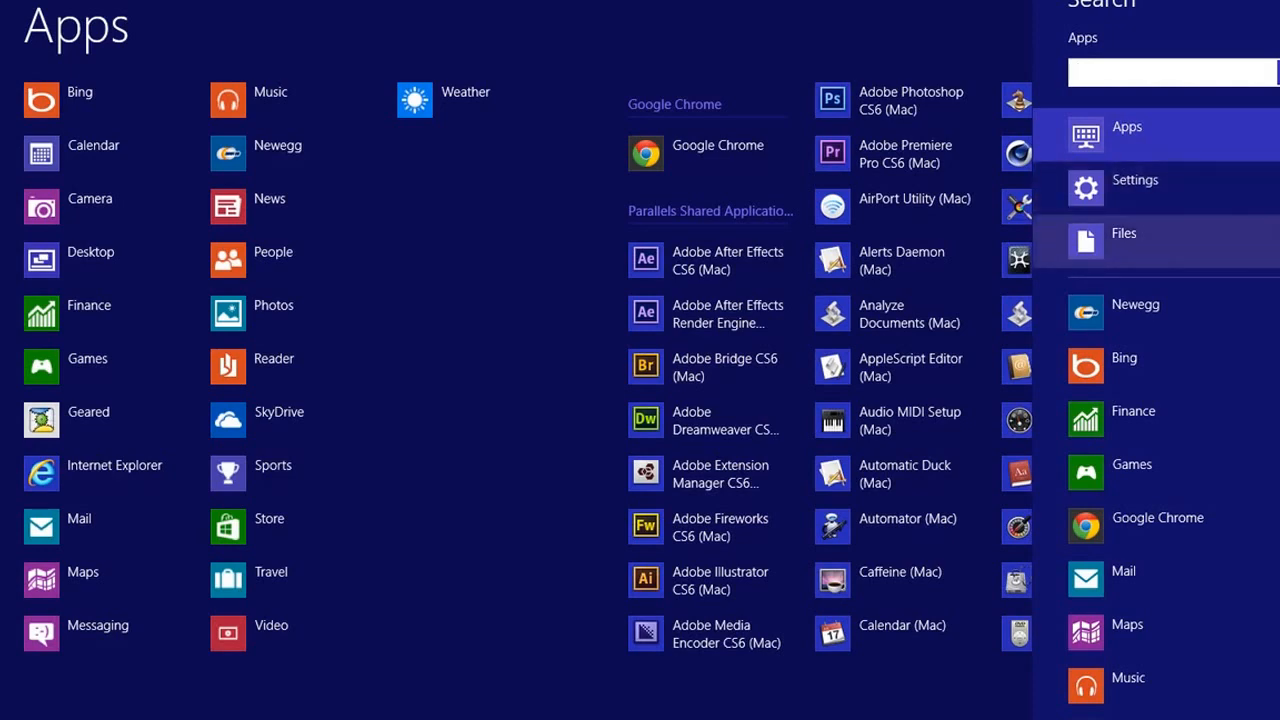